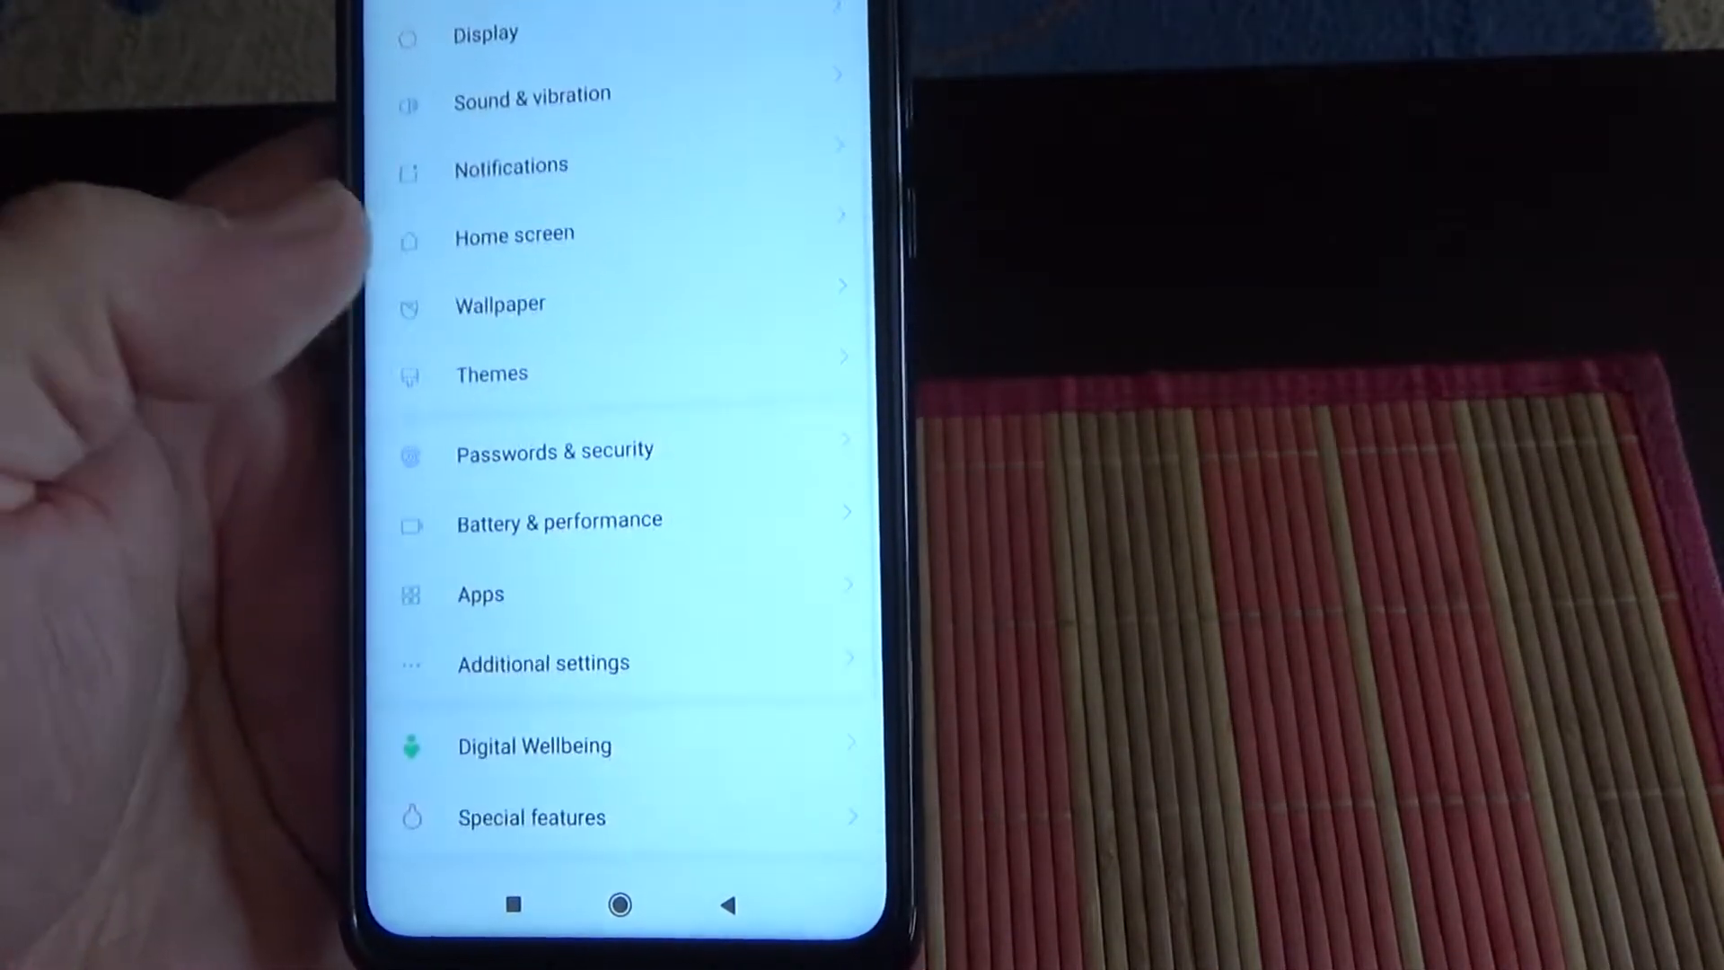
- Scroll the main Settings list down to Passwords & security, Apps and Special features
{"action": "scroll", "scroll_direction": "up", "scroll_amount": 3}
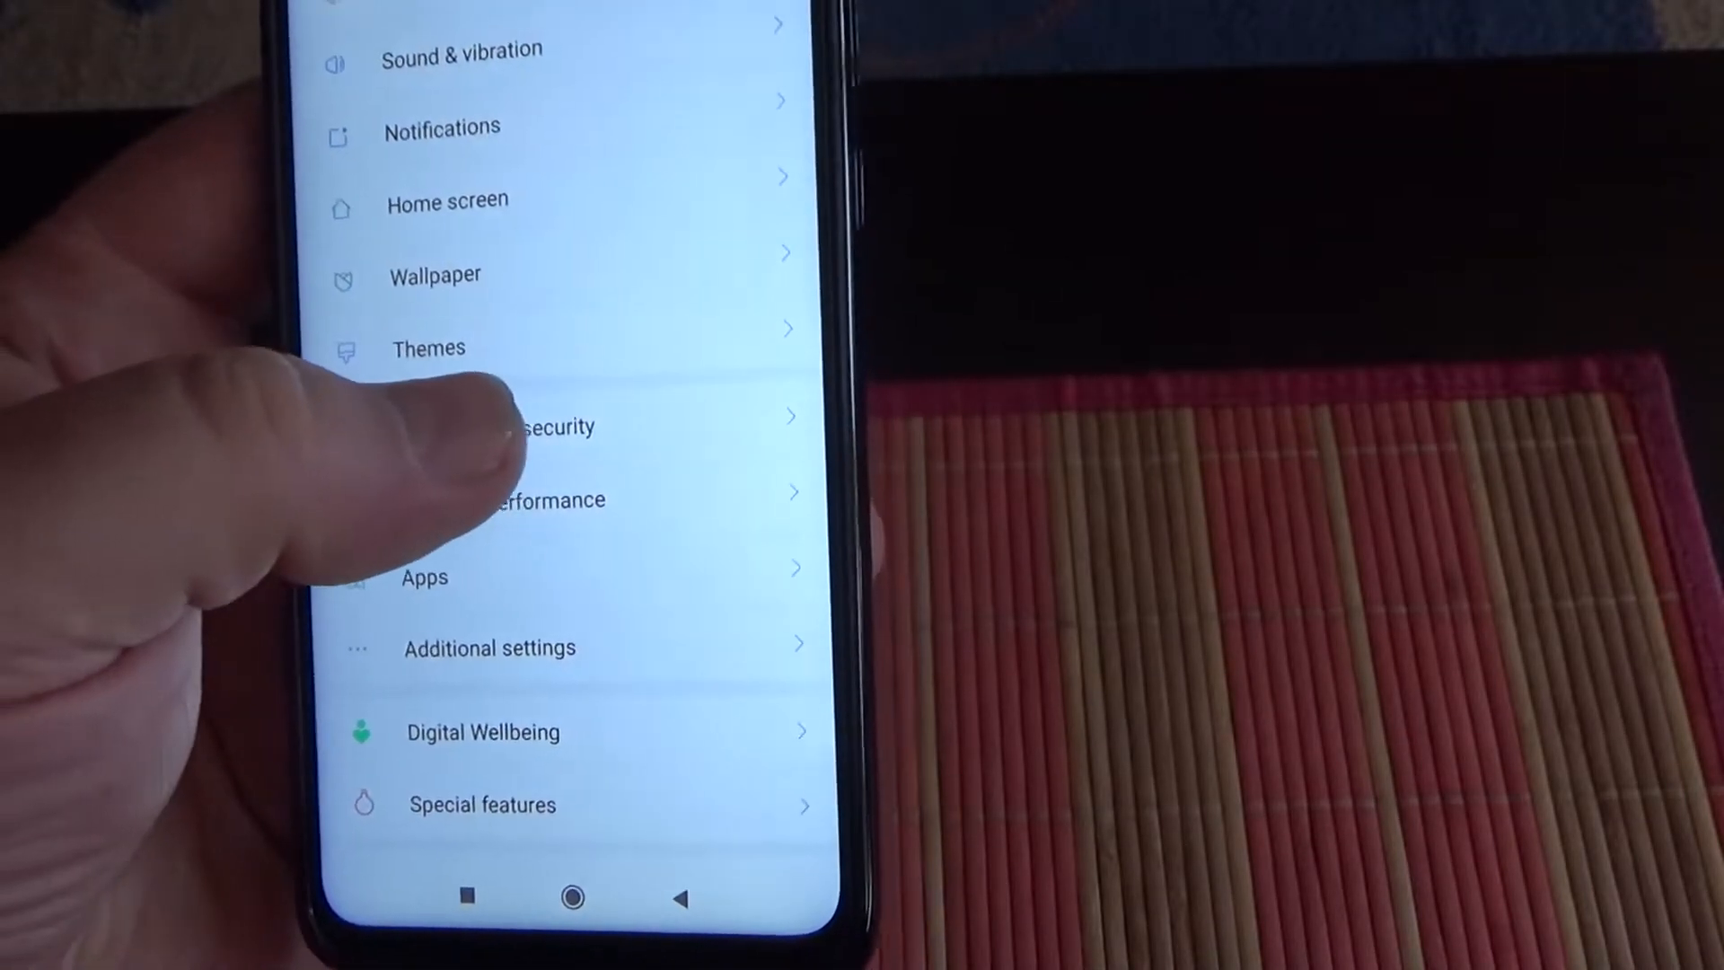
- Enter Passwords & security, choose fingerprint unlock with PIN and confirm the re-entered PIN
{"action": "left_click", "coordinate": [549, 427]}
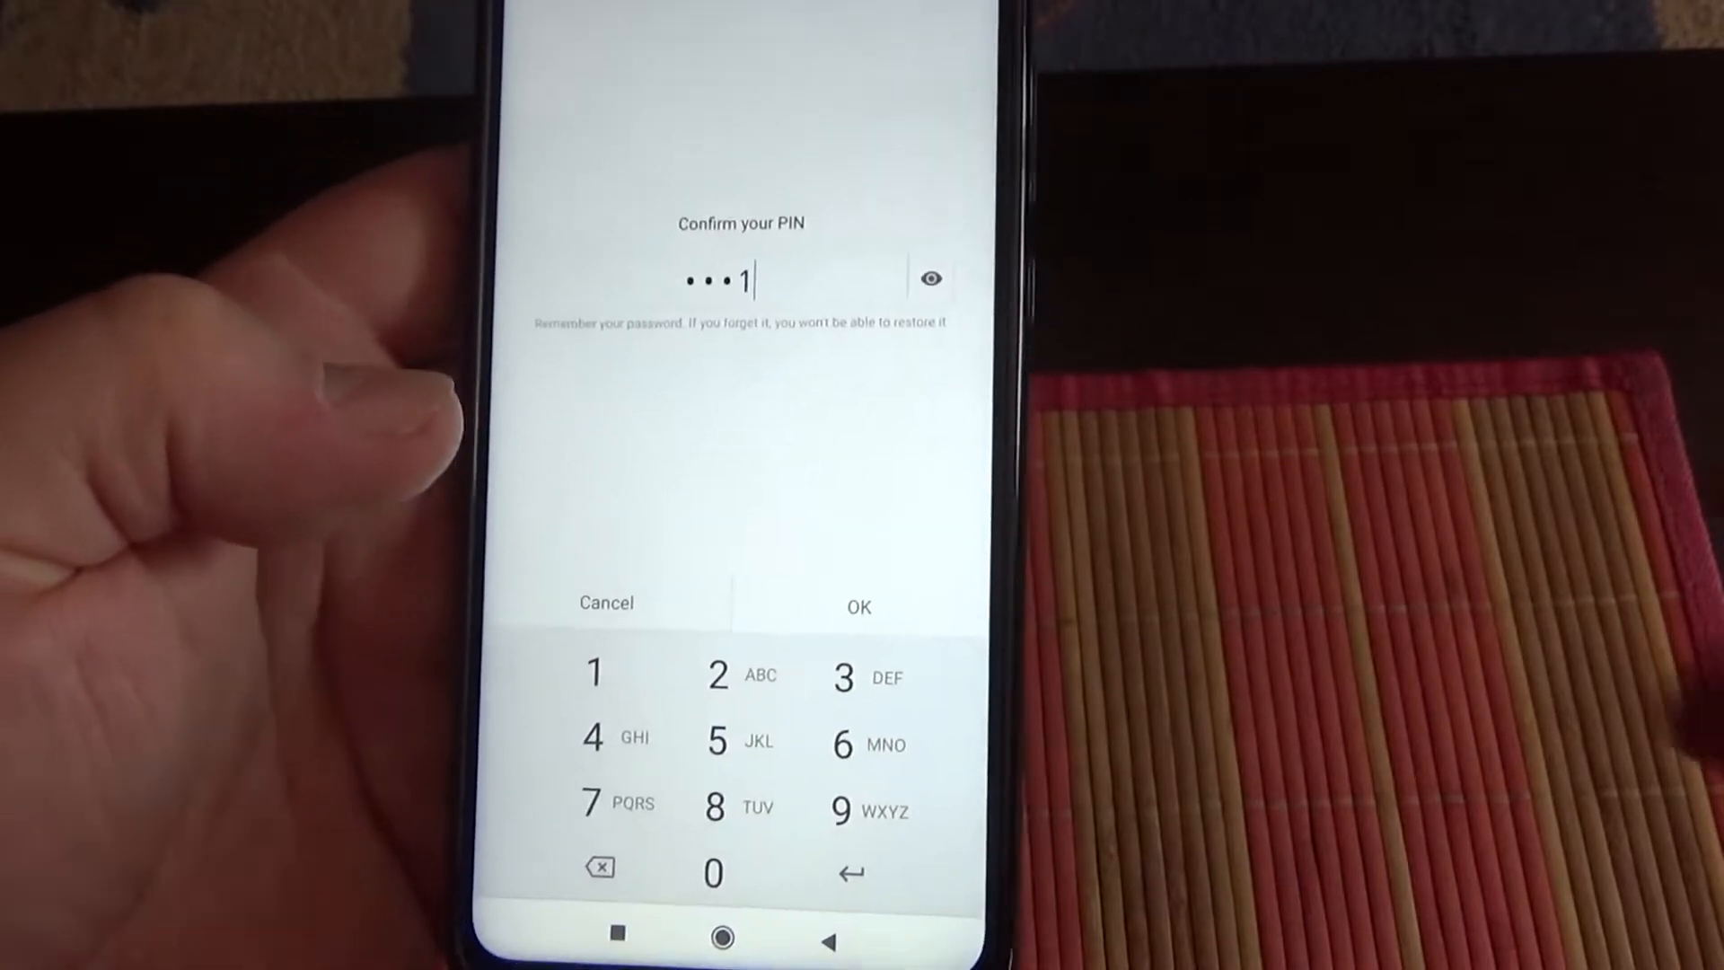
{"action": "left_click", "coordinate": [855, 606]}
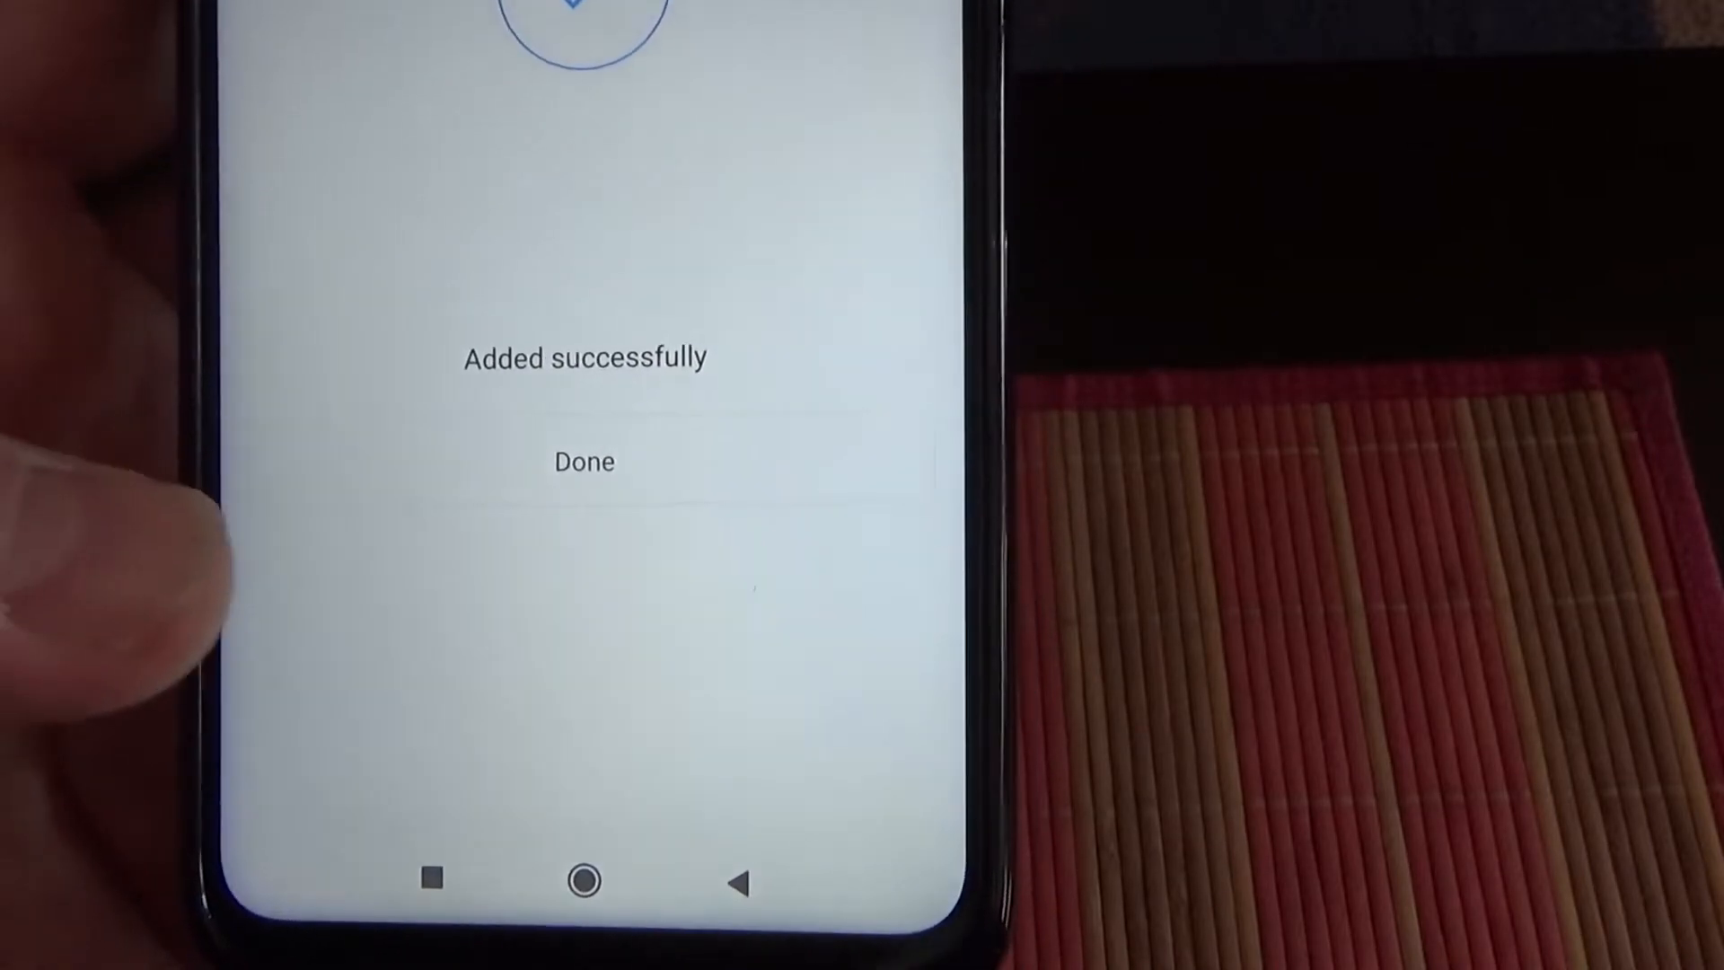
- Complete fingerprint enrollment at 'Added successfully' with Done, landing on Fingerprint payments
{"action": "left_click", "coordinate": [584, 461]}
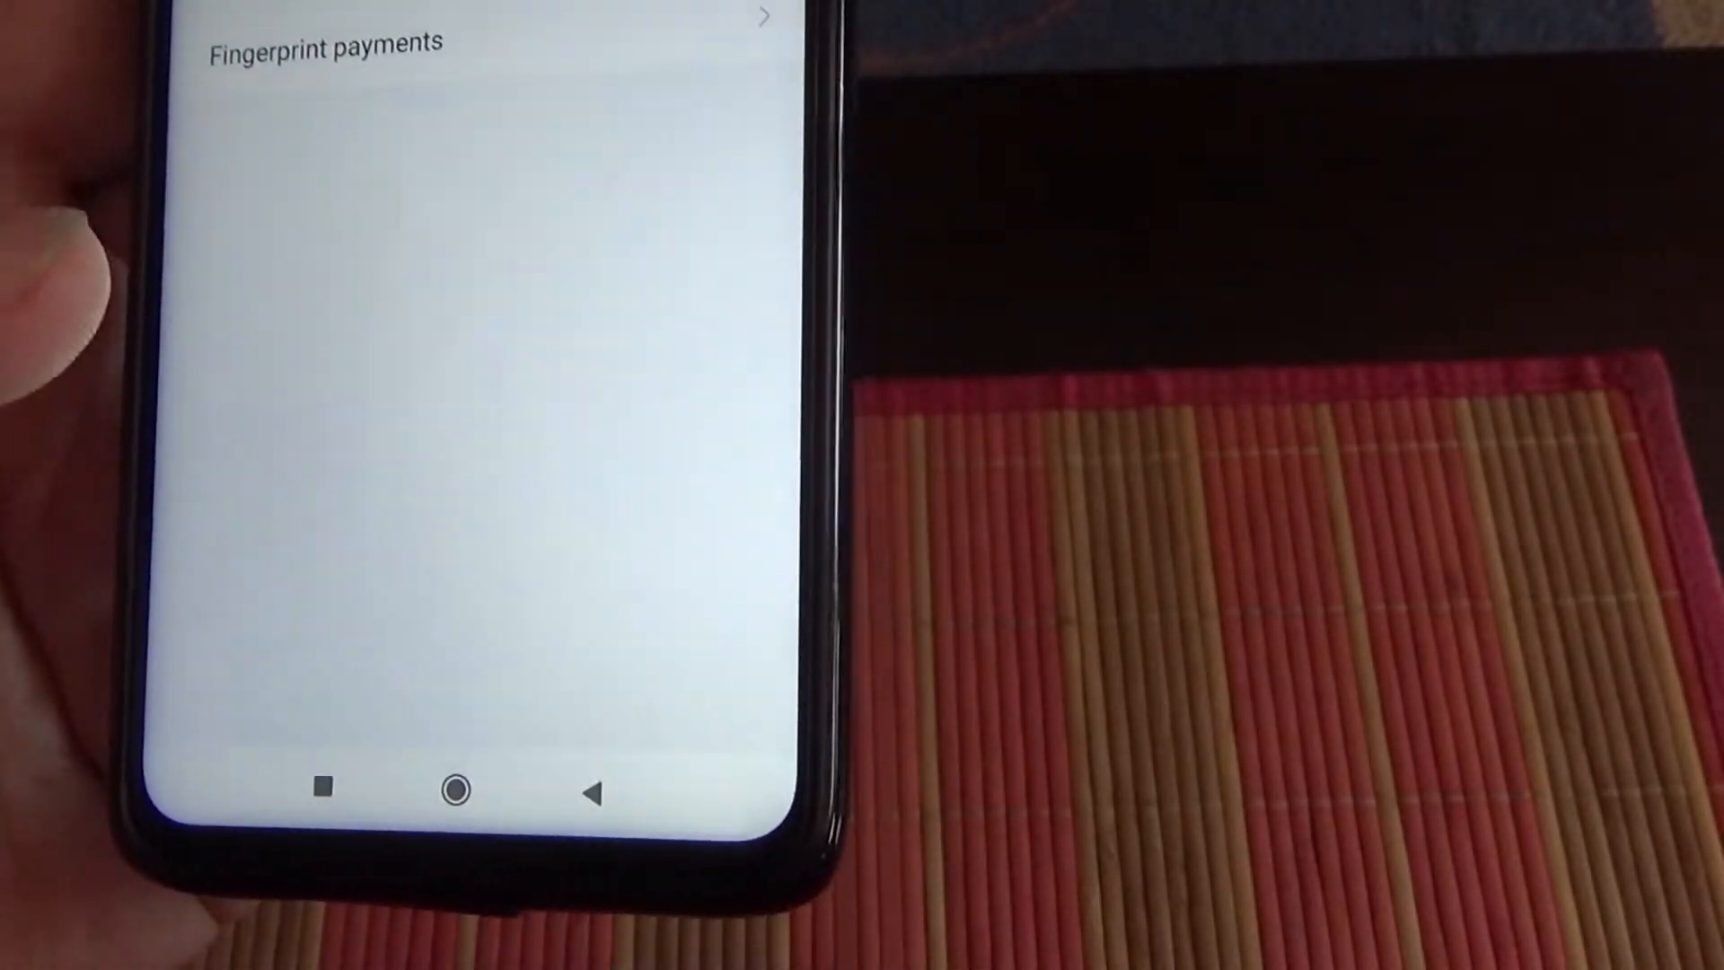